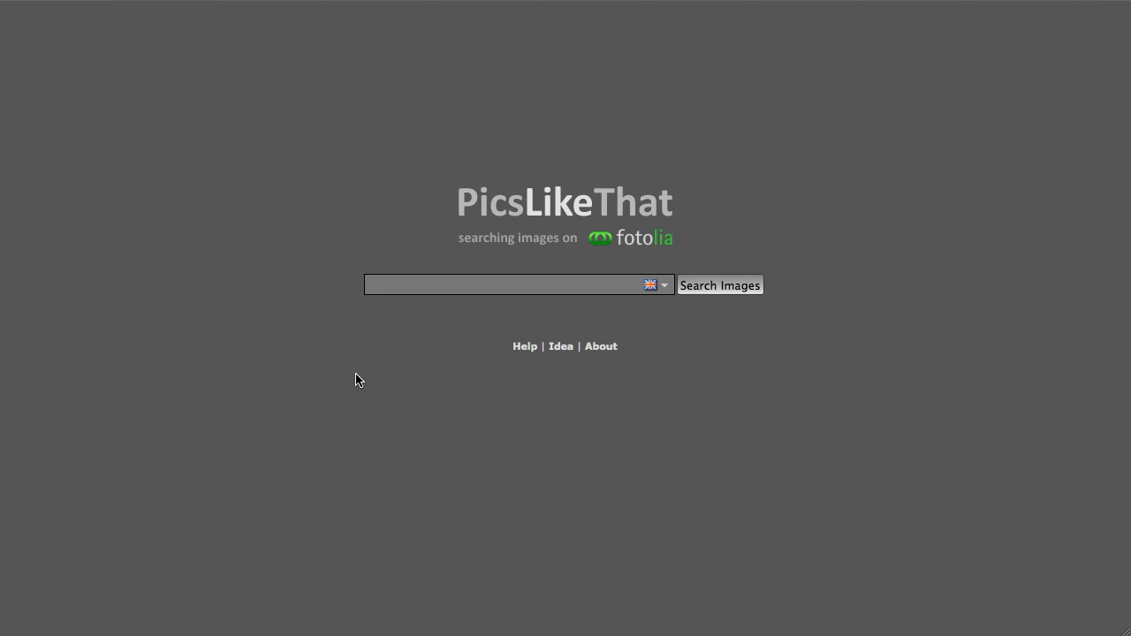
mouse_move(442, 298)
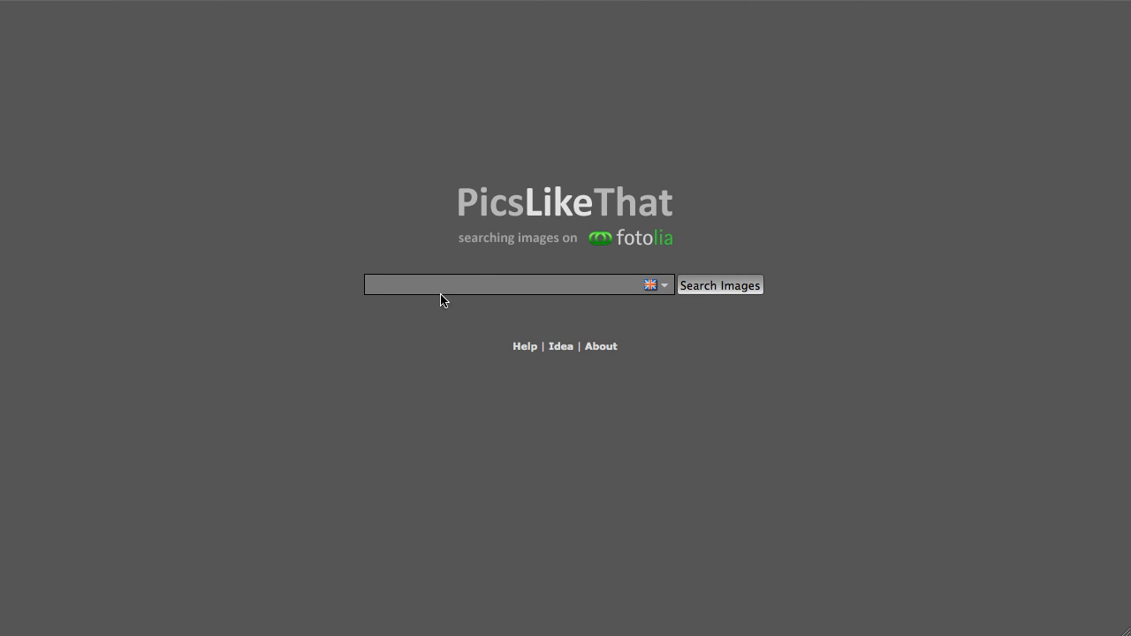
Enter the keyword 'parrot' in the start page's image search box
click(655, 285)
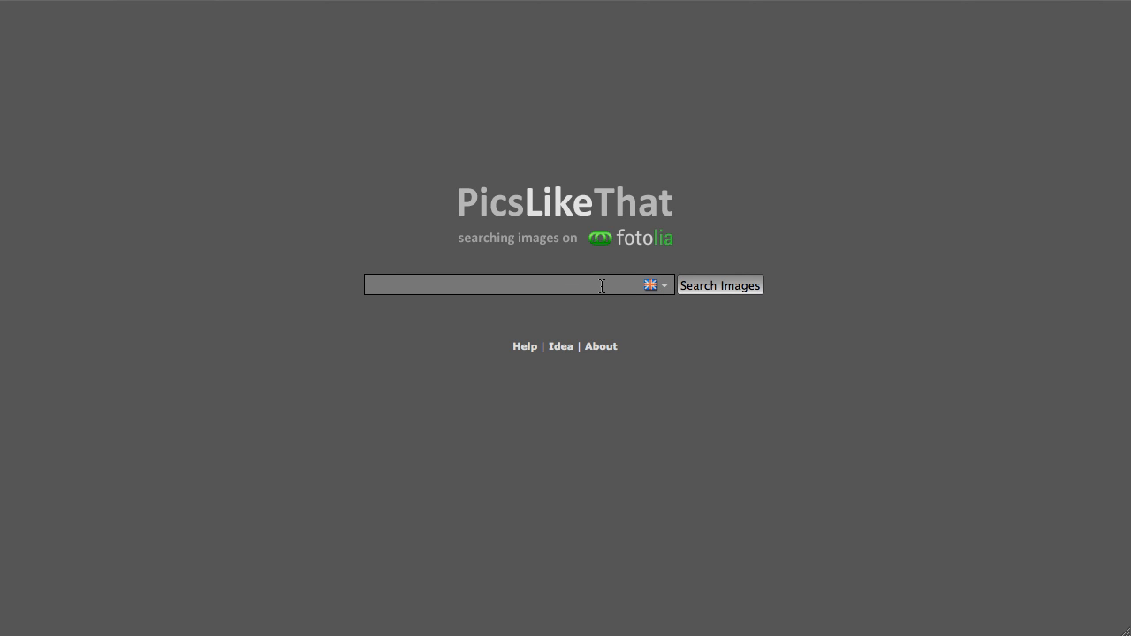
text(par)
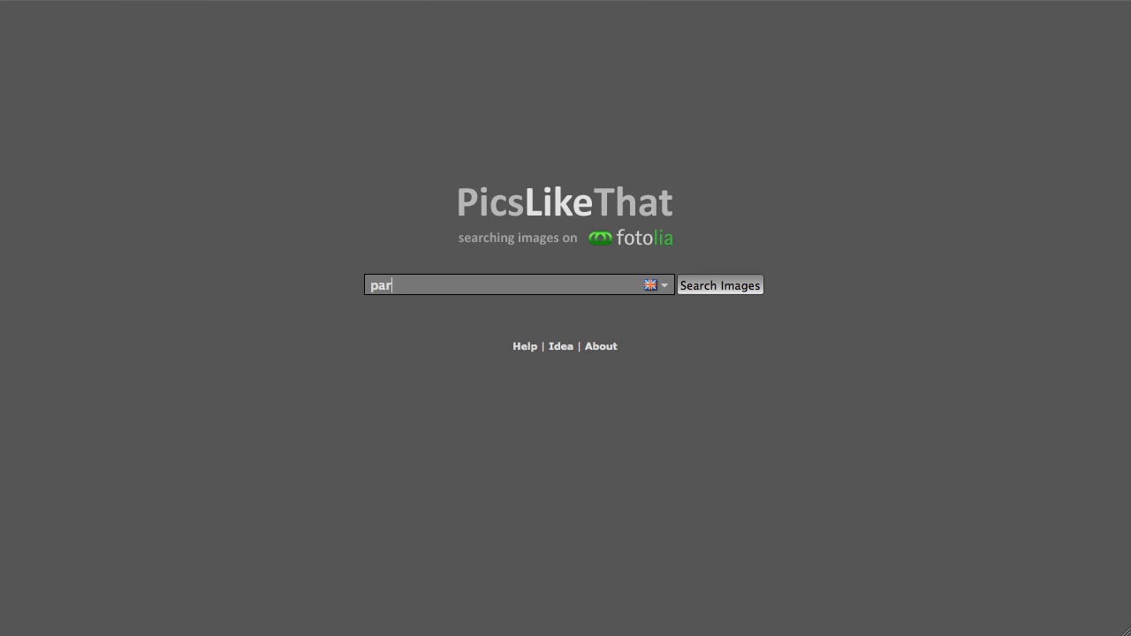
text(rot)
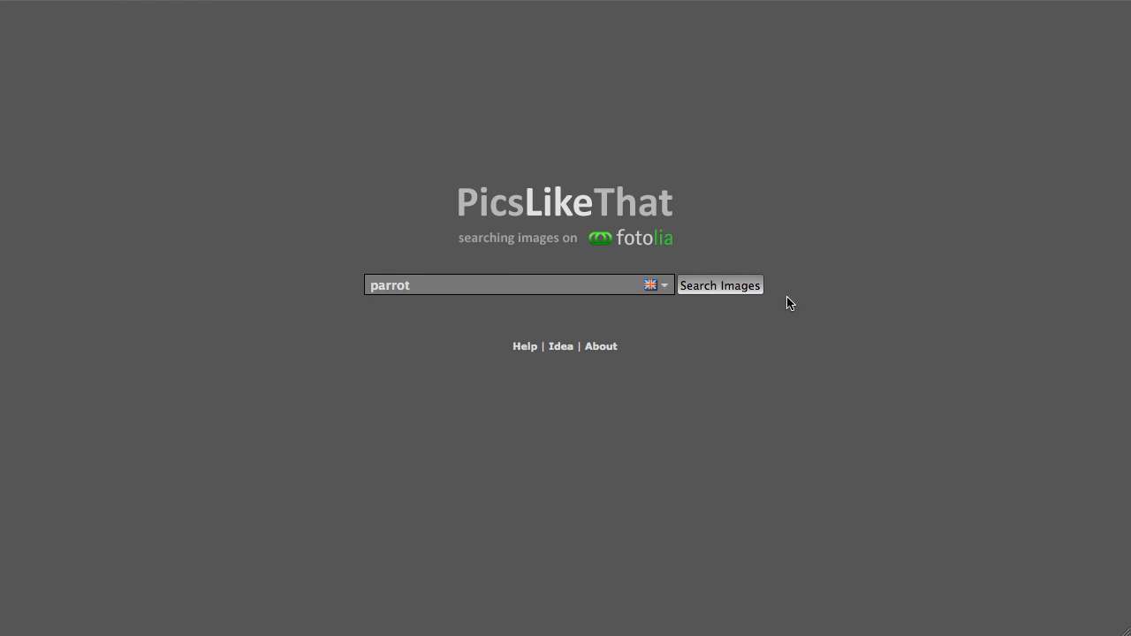
Run the parrot image search and zoom around the 10,806-result map
click(719, 285)
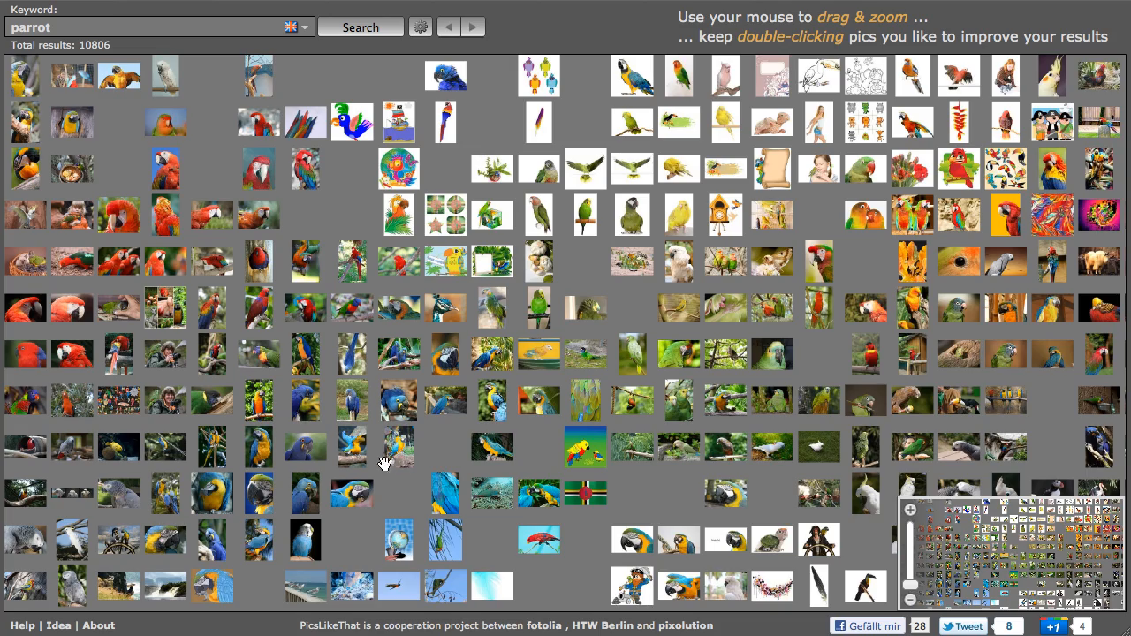
scroll(down, 3)
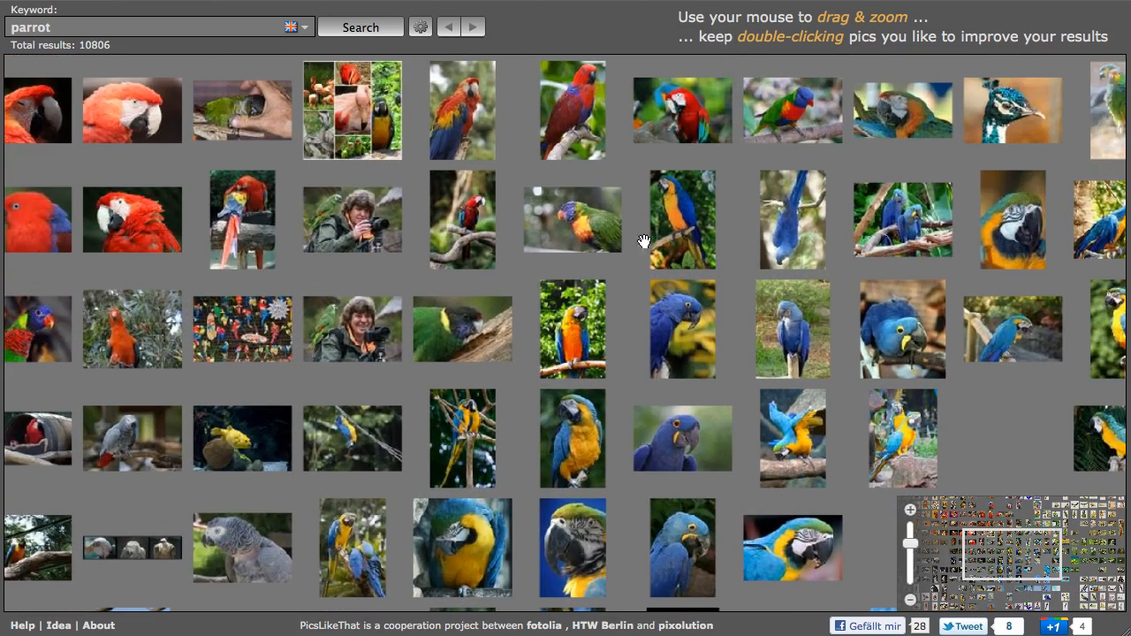
scroll(down, 3)
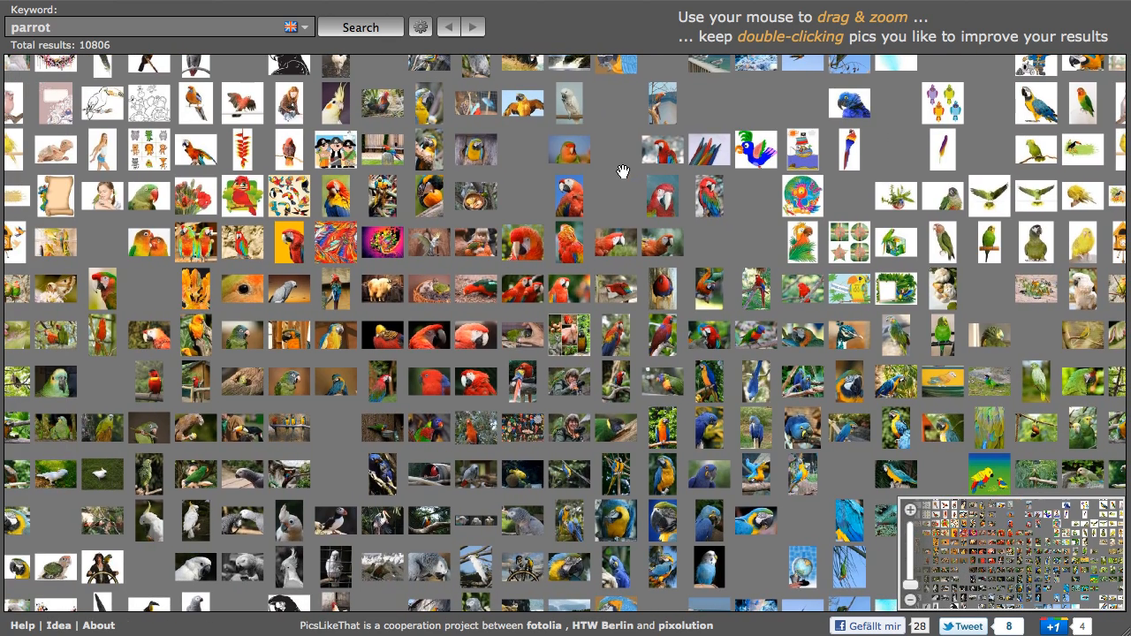
mouse_move(601, 202)
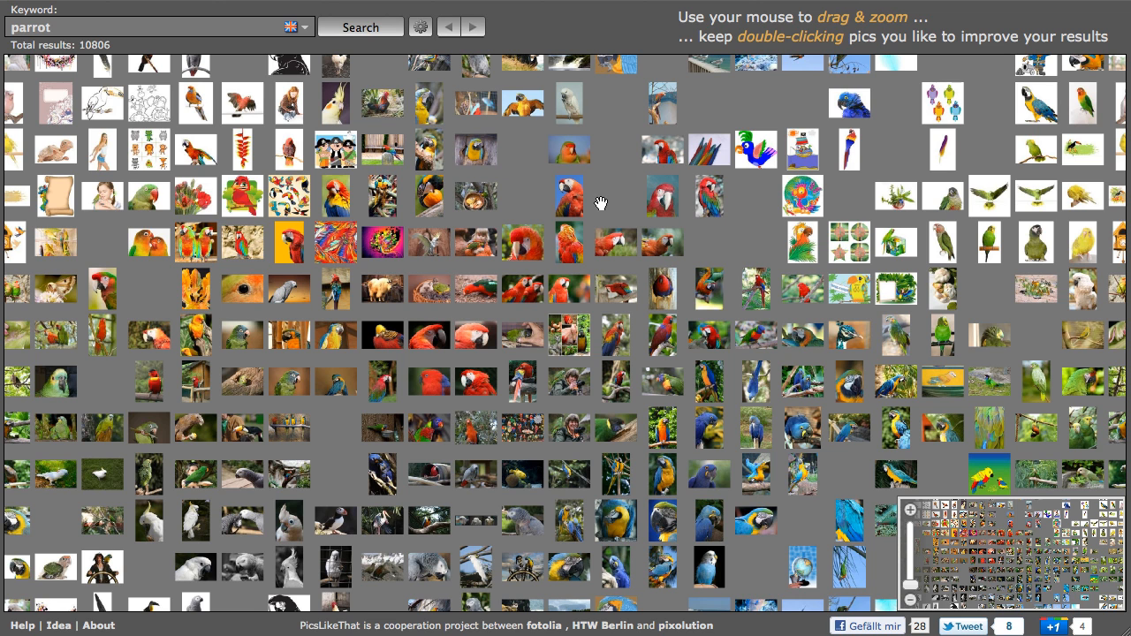
mouse_move(574, 208)
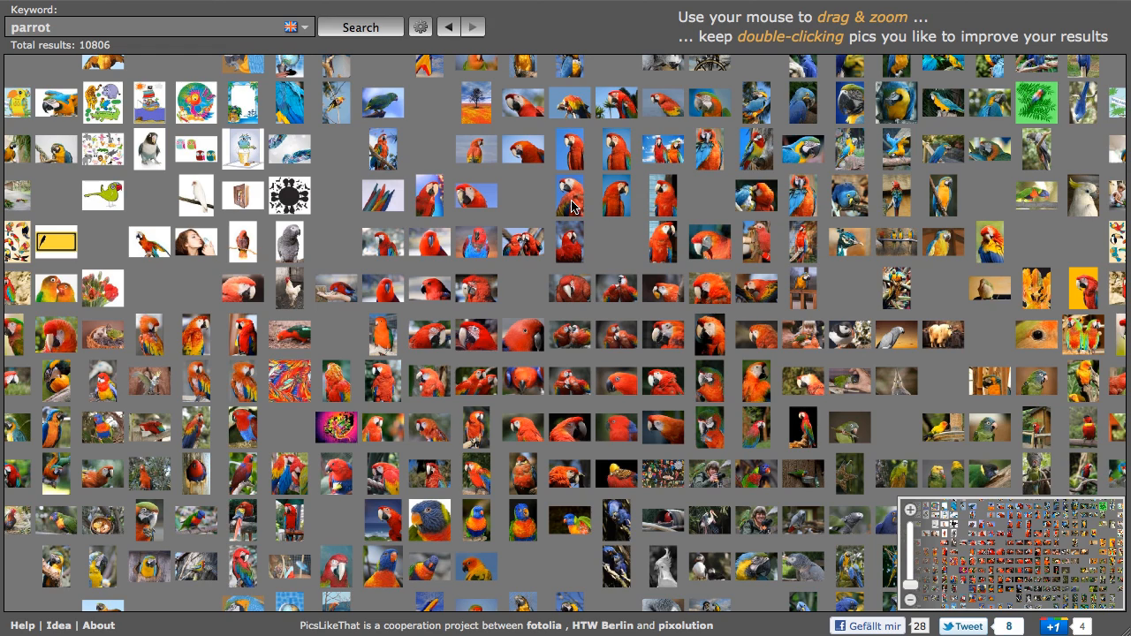
mouse_move(640, 157)
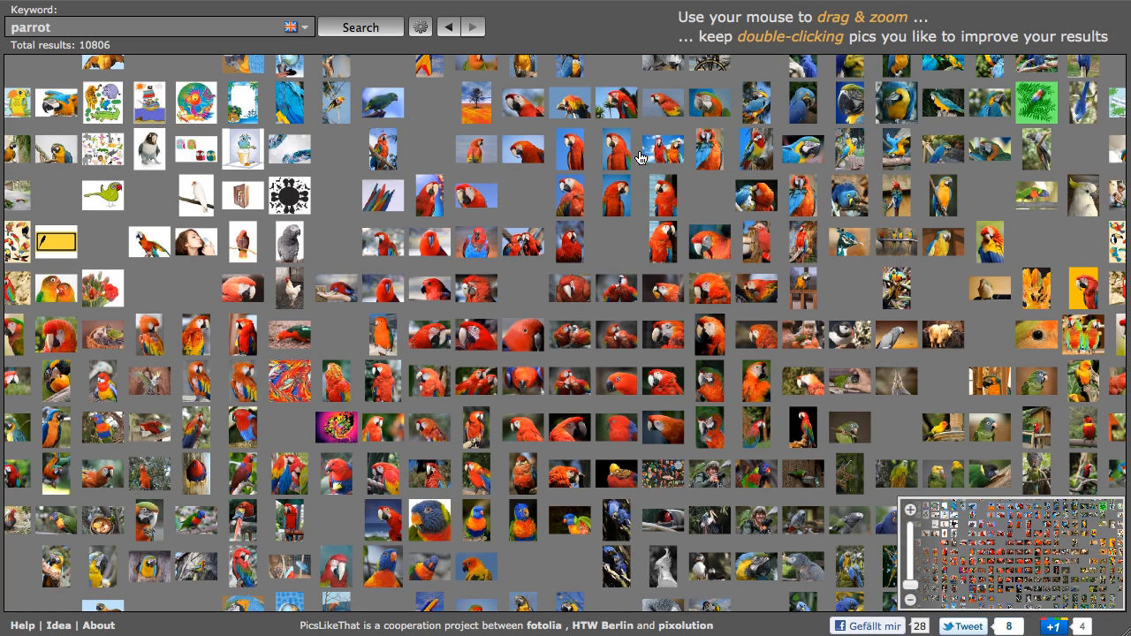
Zoom the results map so the red scarlet macaw cluster fills the view
scroll(down, 3)
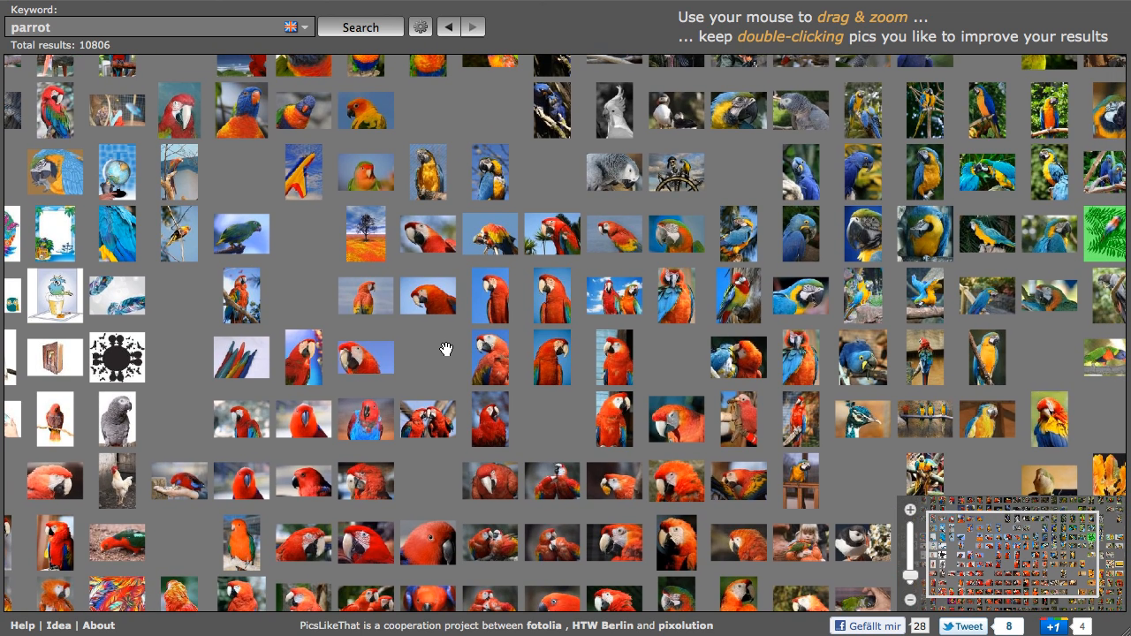
mouse_move(557, 249)
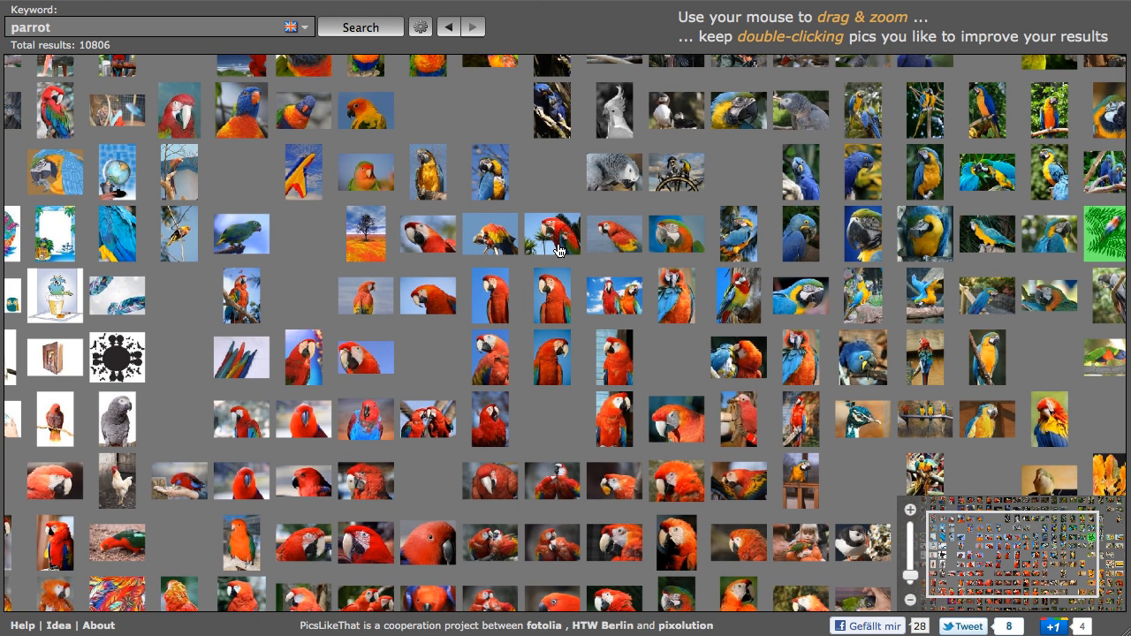
Refine twice toward red macaws, preview the macaw pair, and open its Fotolia page
click(360, 27)
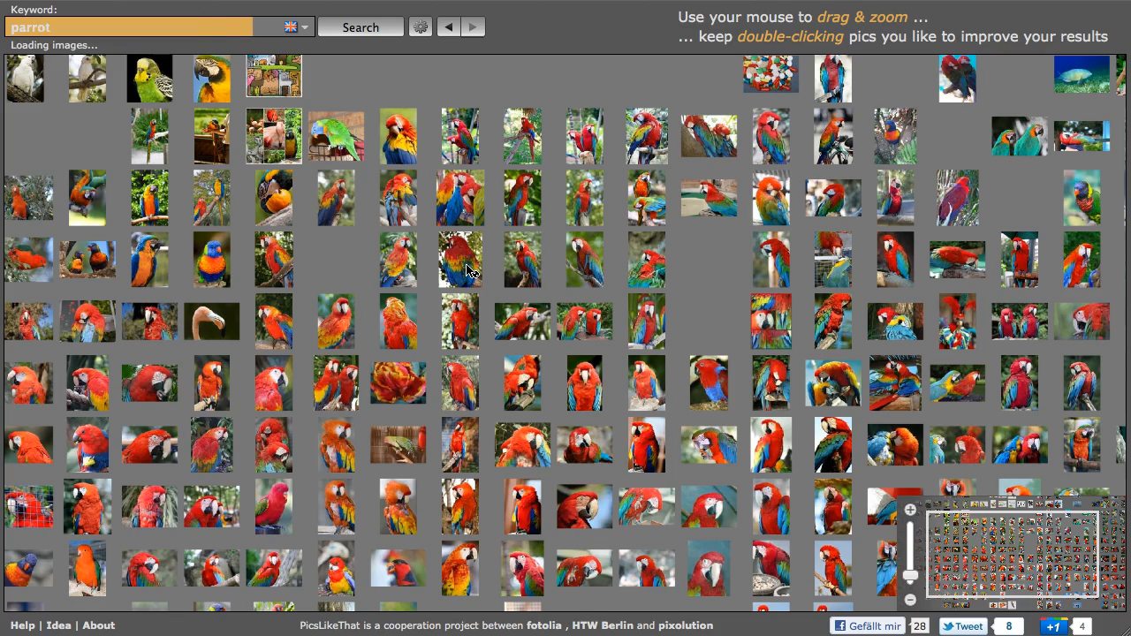
click(360, 26)
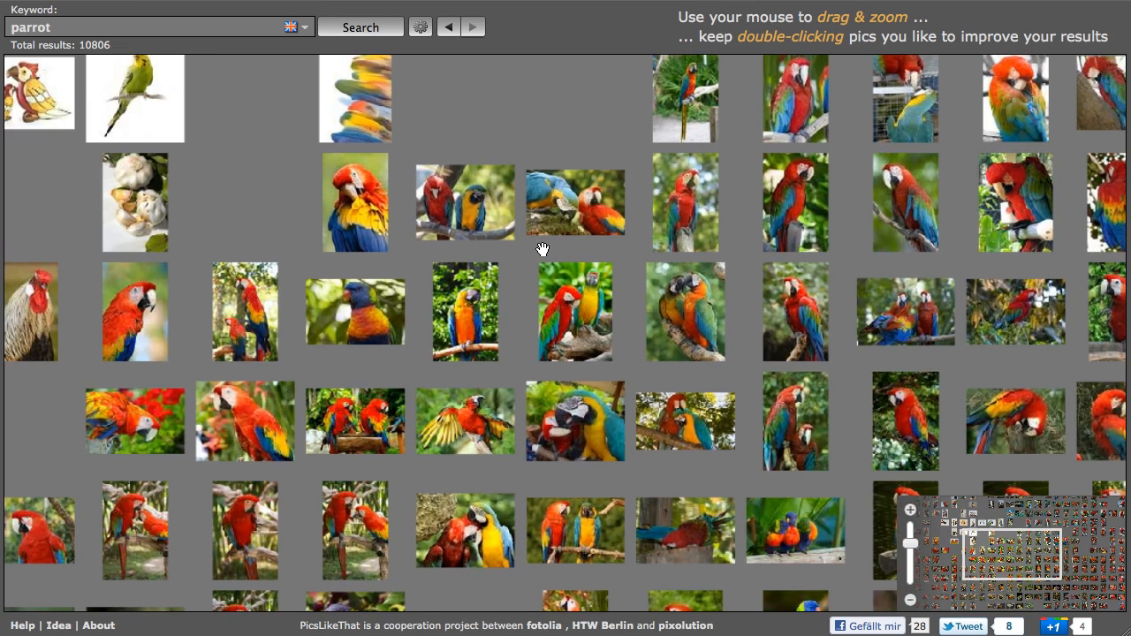
scroll(down, 3)
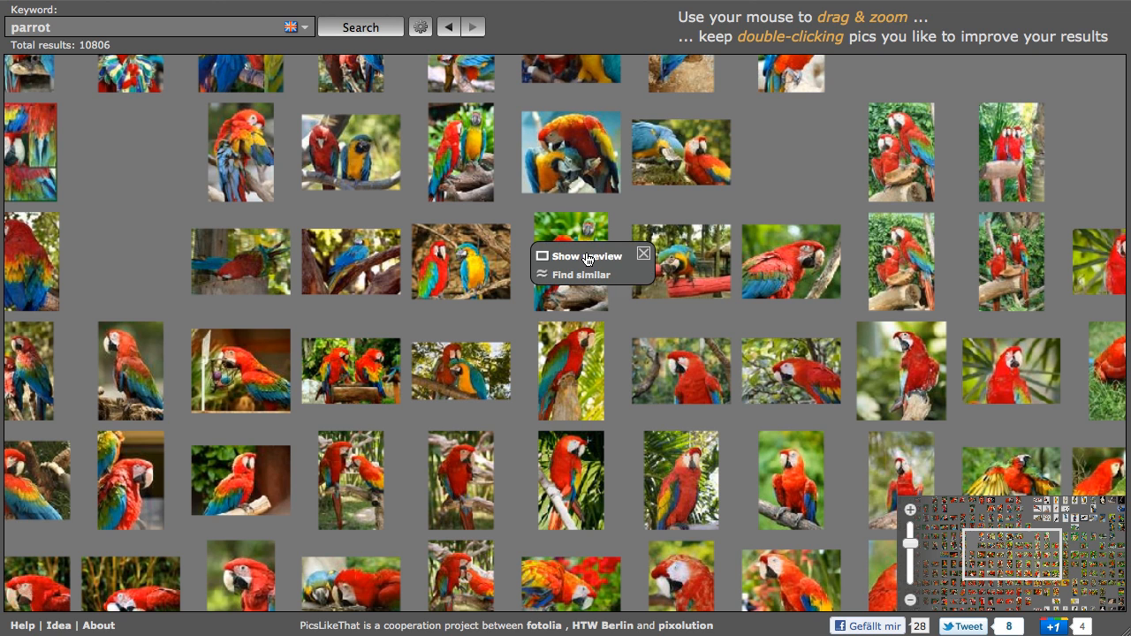
click(586, 256)
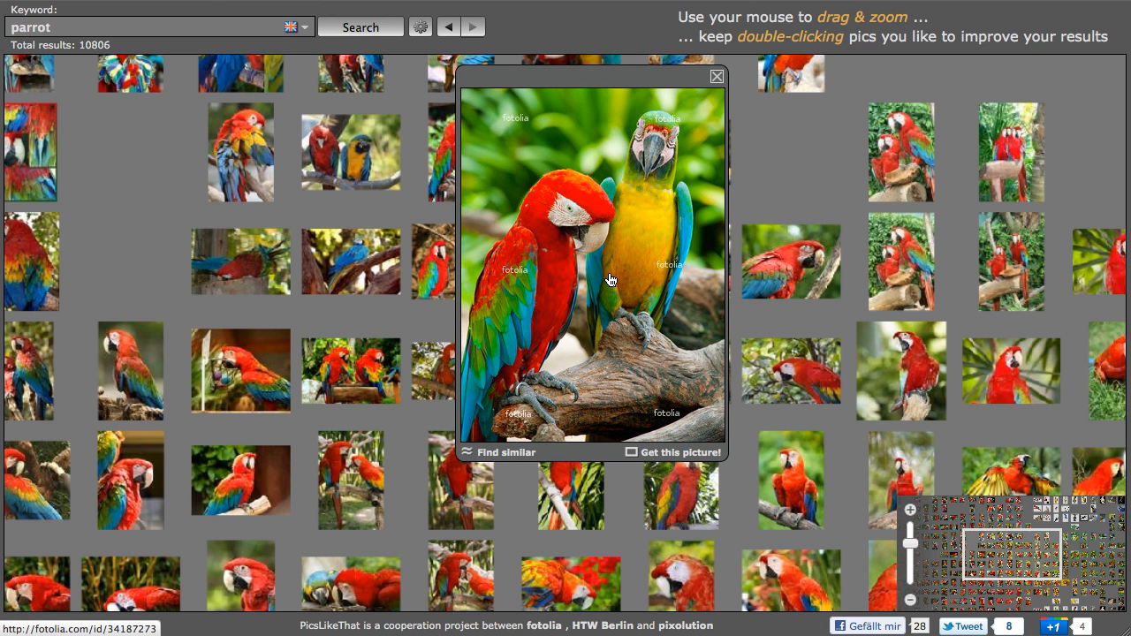
mouse_move(633, 299)
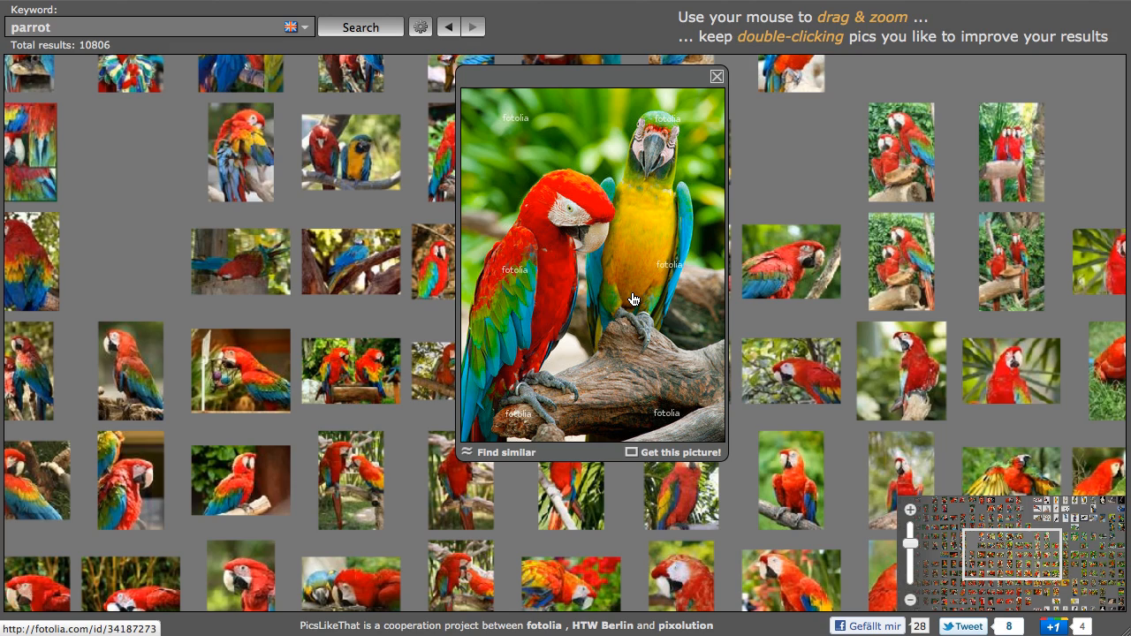
click(680, 452)
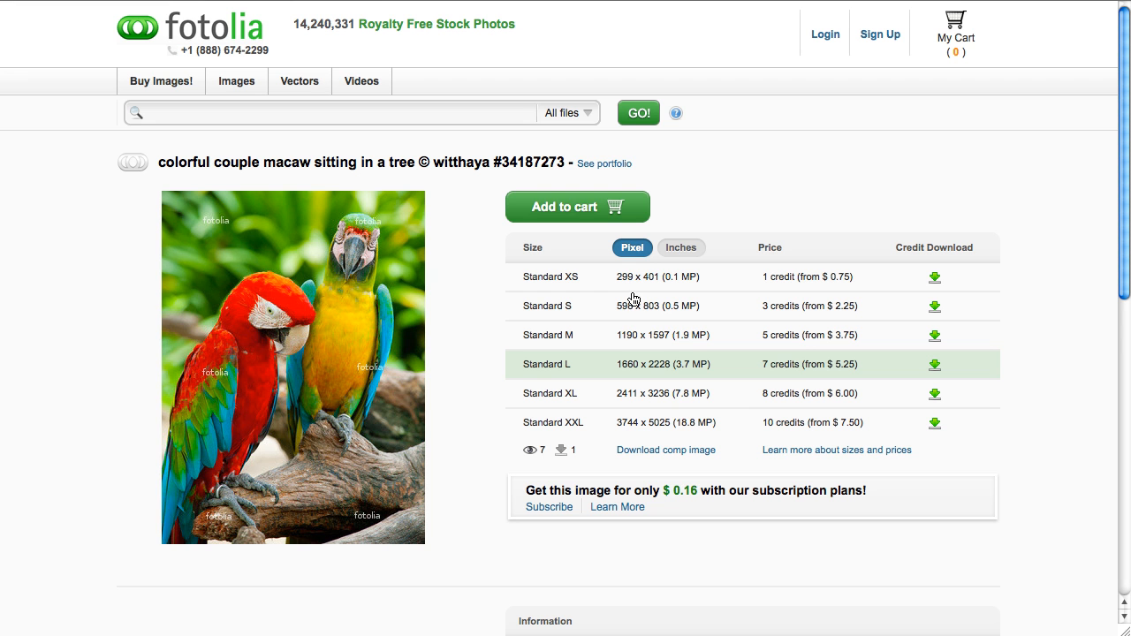
mouse_move(634, 299)
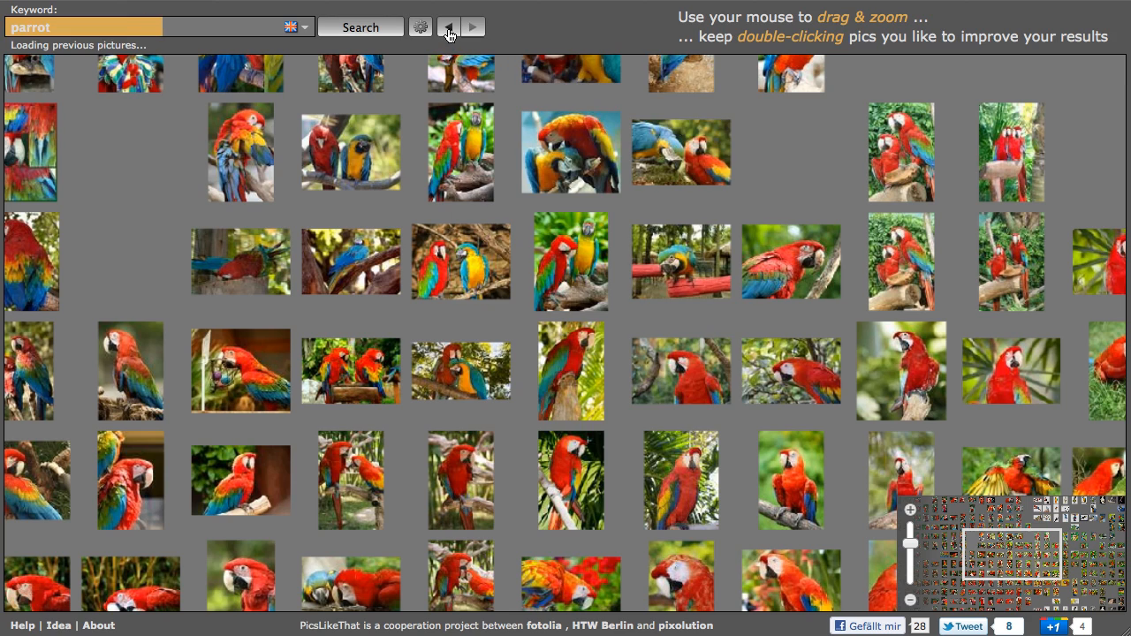
Go back to the previous parrot results and refine toward a scarlet macaw picture
click(472, 26)
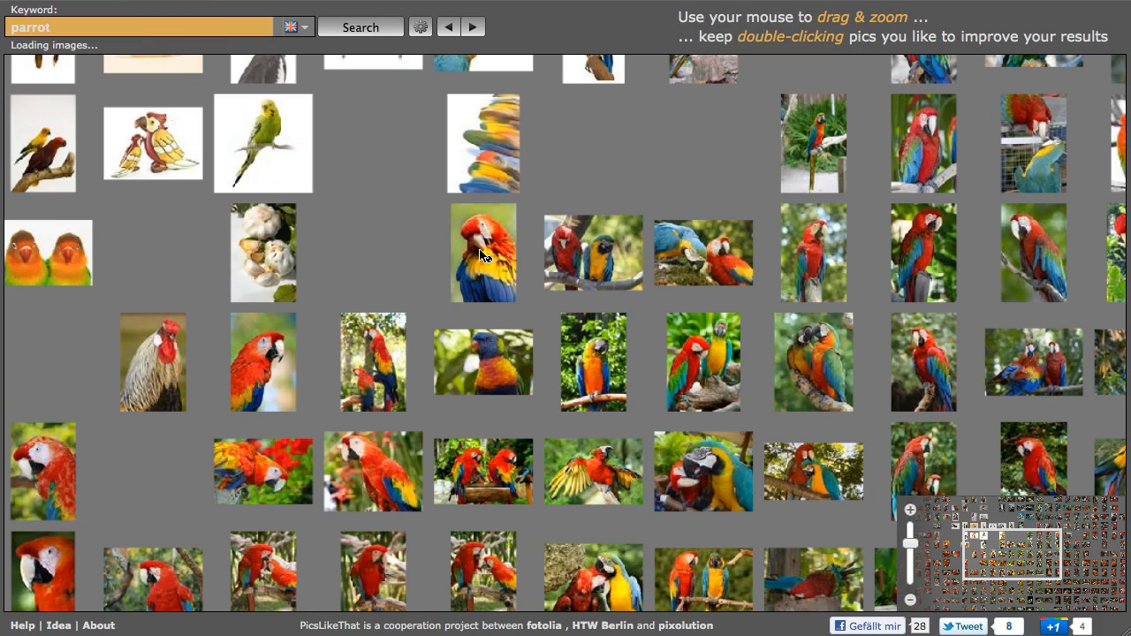
click(360, 26)
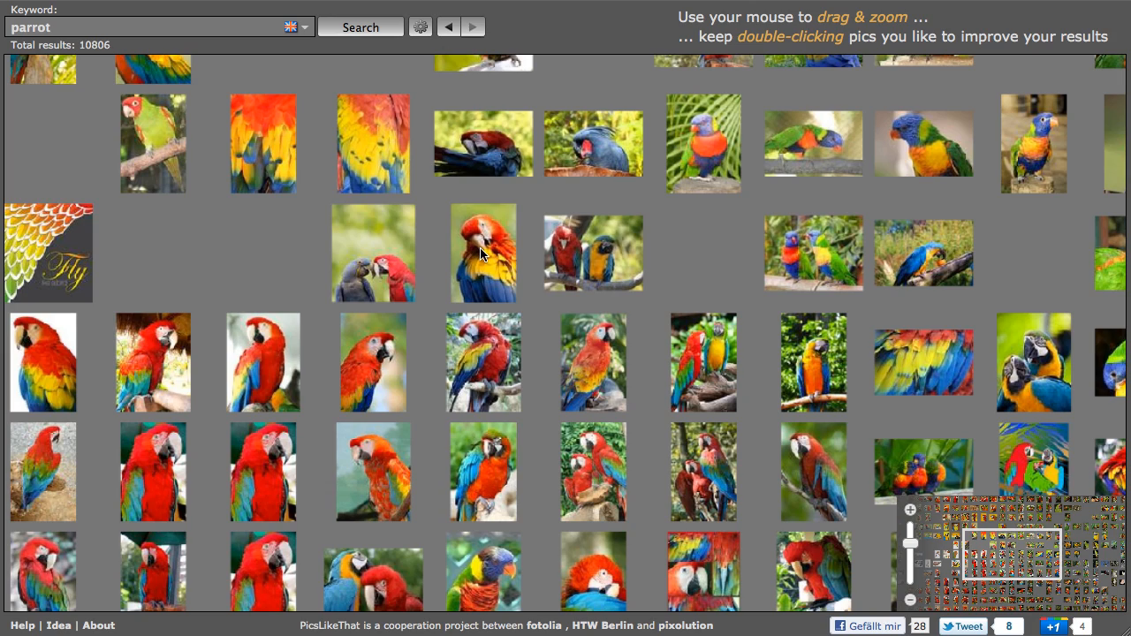